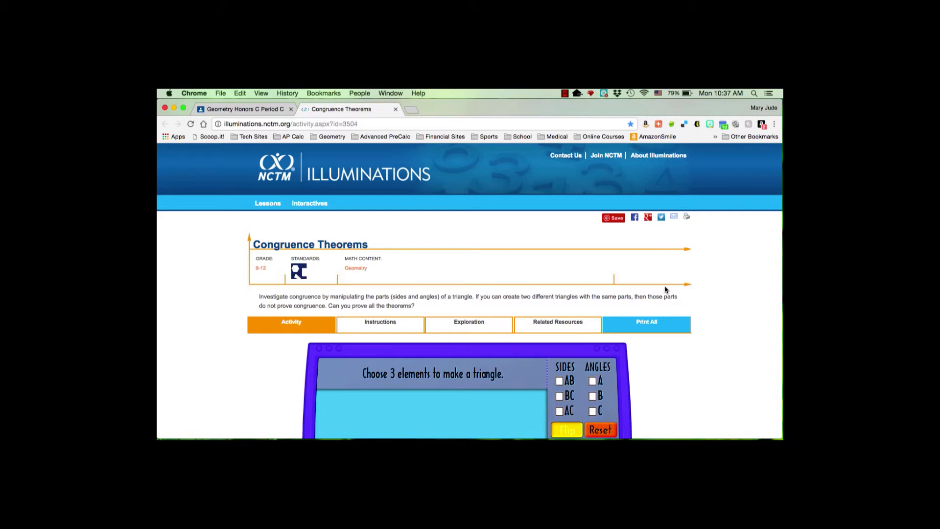
Scroll down until the Congruence Theorems triangle interactive is fully in view.
scroll("down", 3)
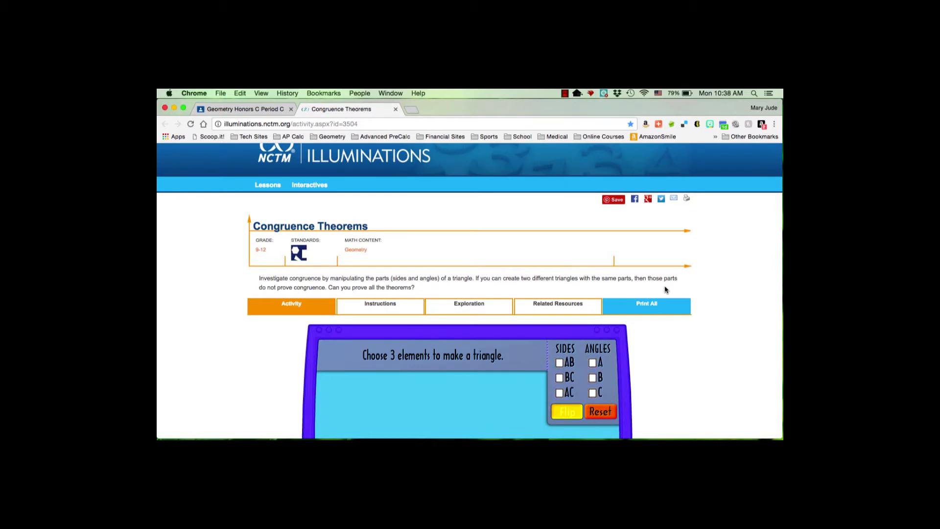
scroll("down", 3)
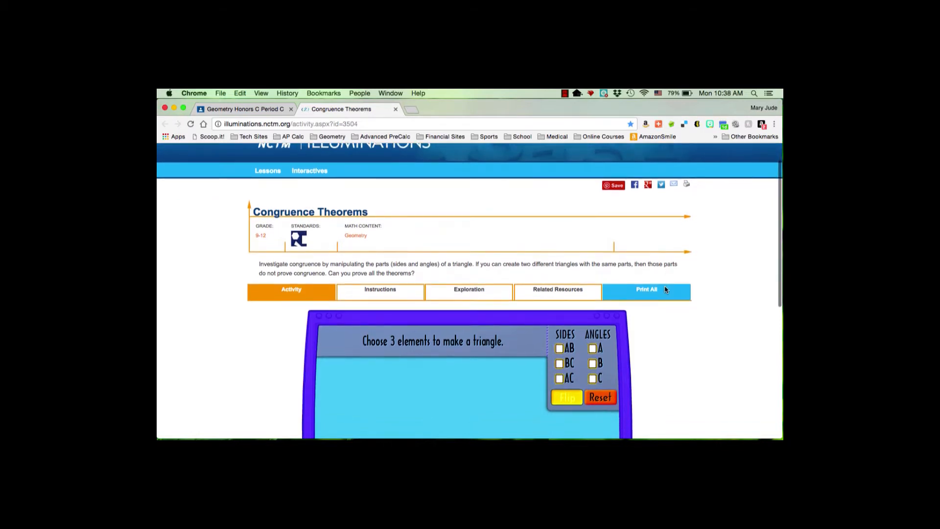
scroll("down", 3)
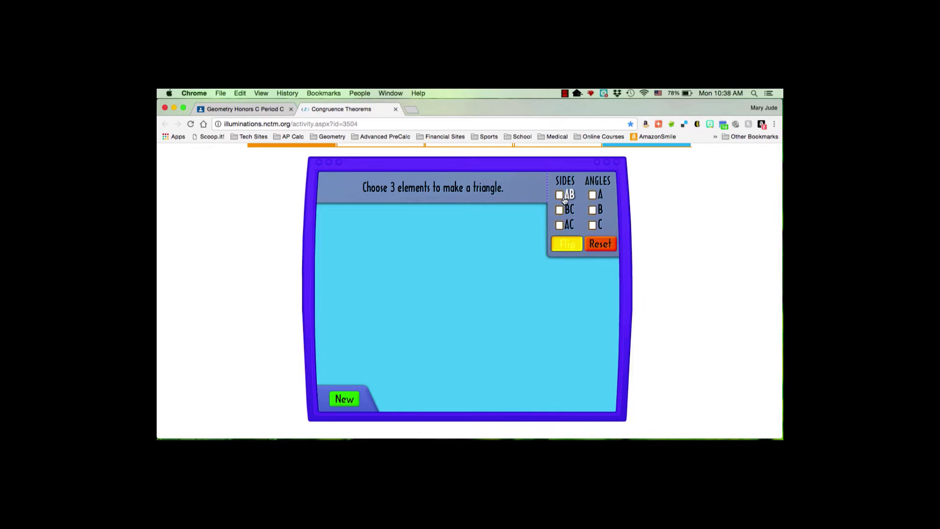
Choose sides AB, BC and CA and rotate them until their ends meet as triangle ABC.
left_click(559, 209)
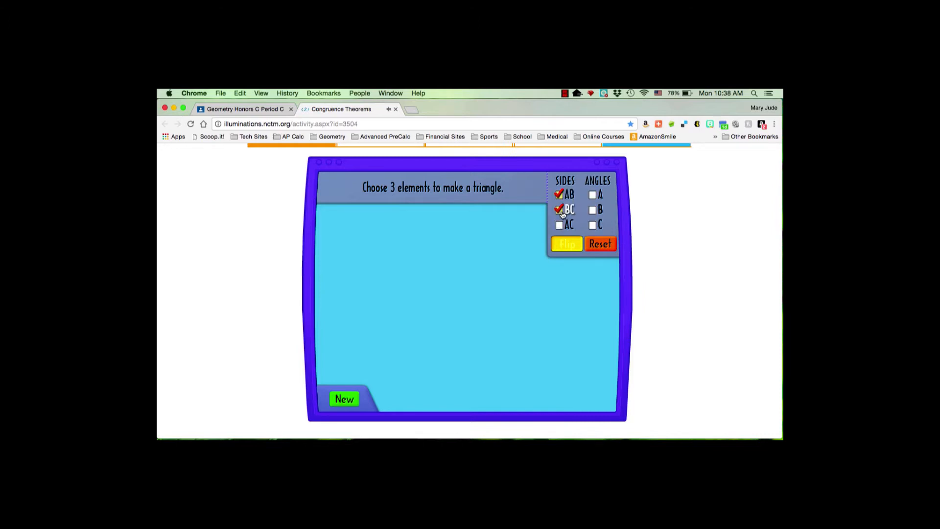
left_click(559, 224)
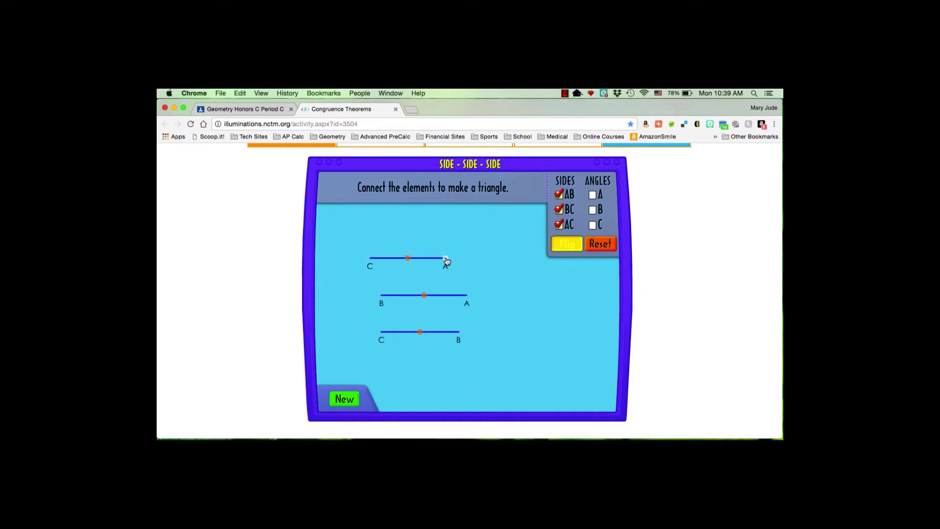
left_click_drag(446, 260, 443, 239)
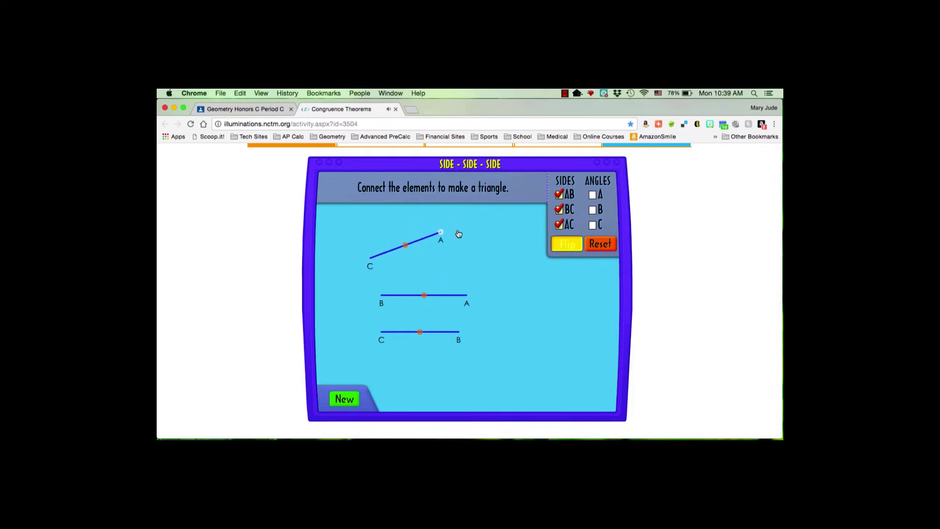
left_click_drag(440, 233, 444, 276)
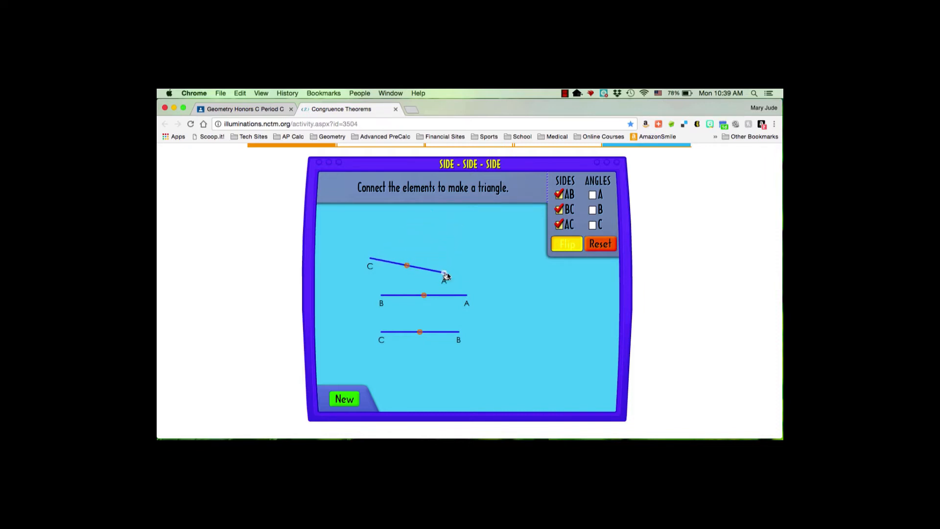
left_click_drag(443, 276, 443, 282)
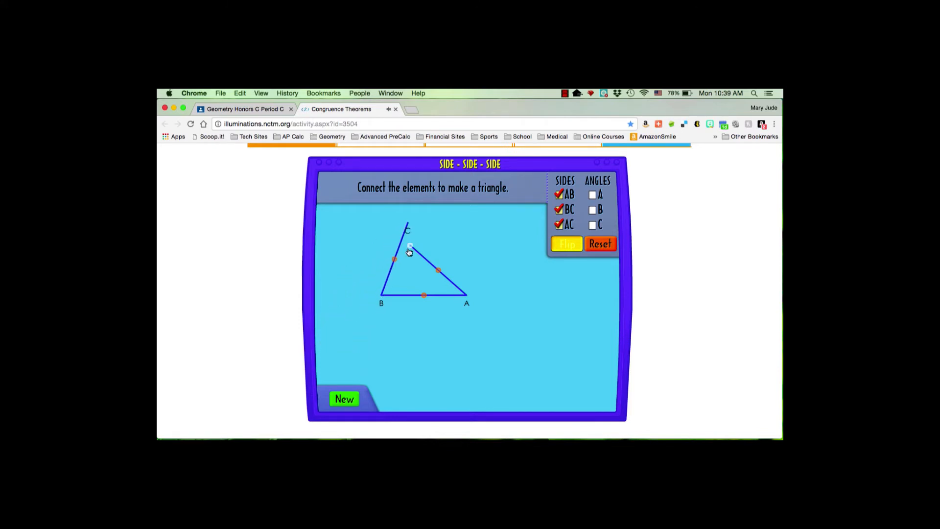
left_click_drag(410, 251, 409, 225)
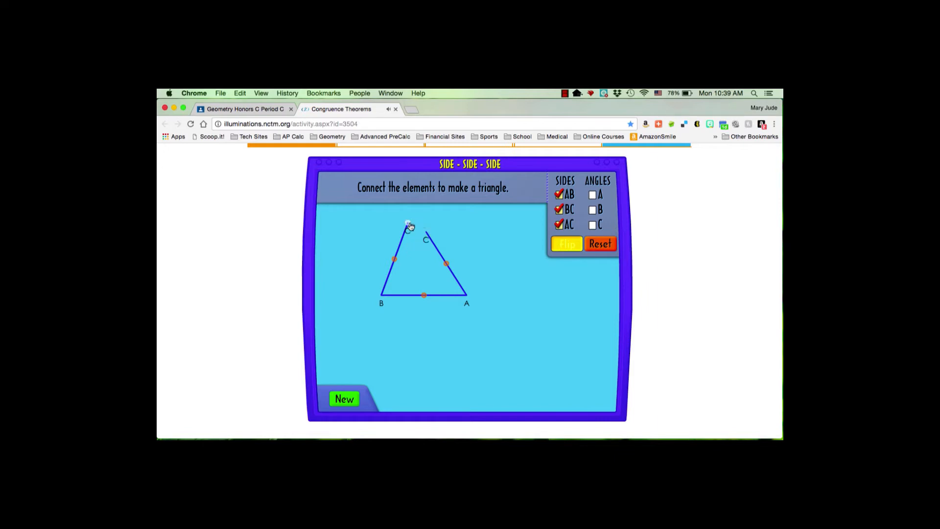
left_click_drag(408, 225, 426, 236)
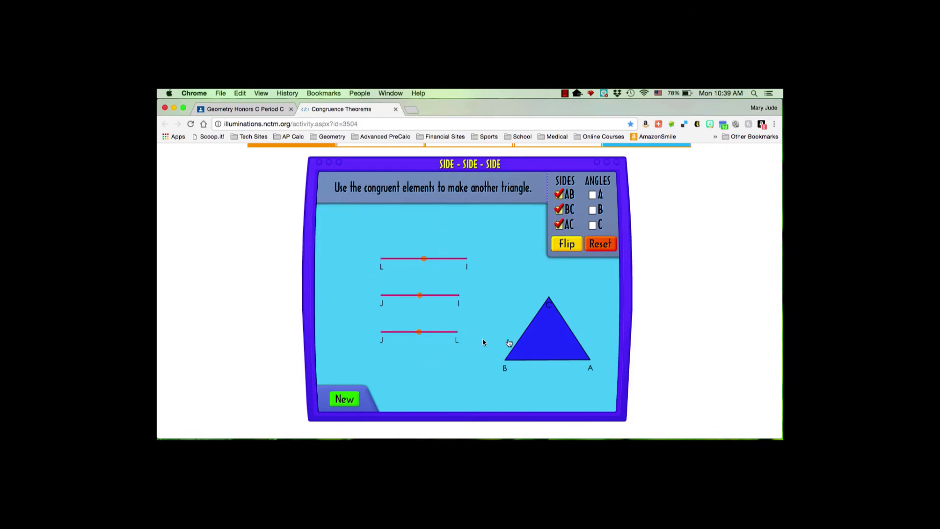
mouse_move(542, 351)
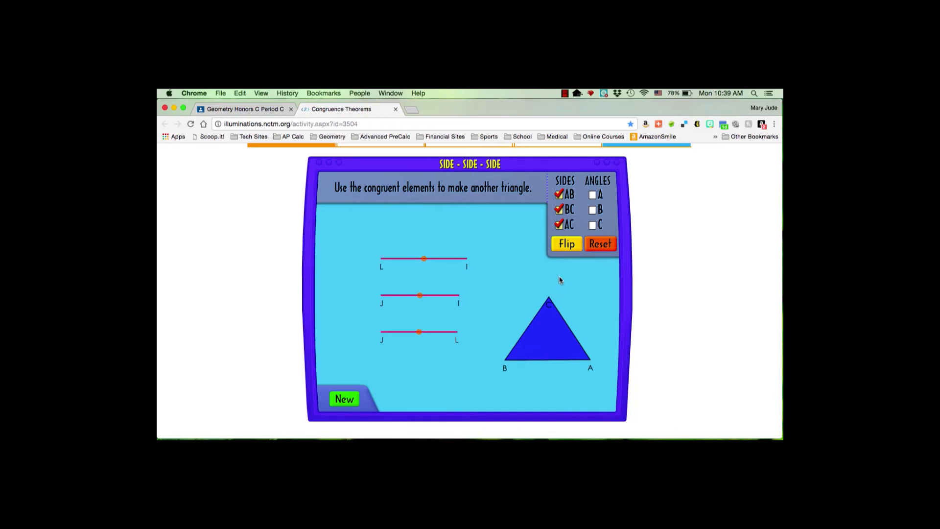
Swap side AC for angle A and place angle A on vertex A of side AB.
left_click(559, 225)
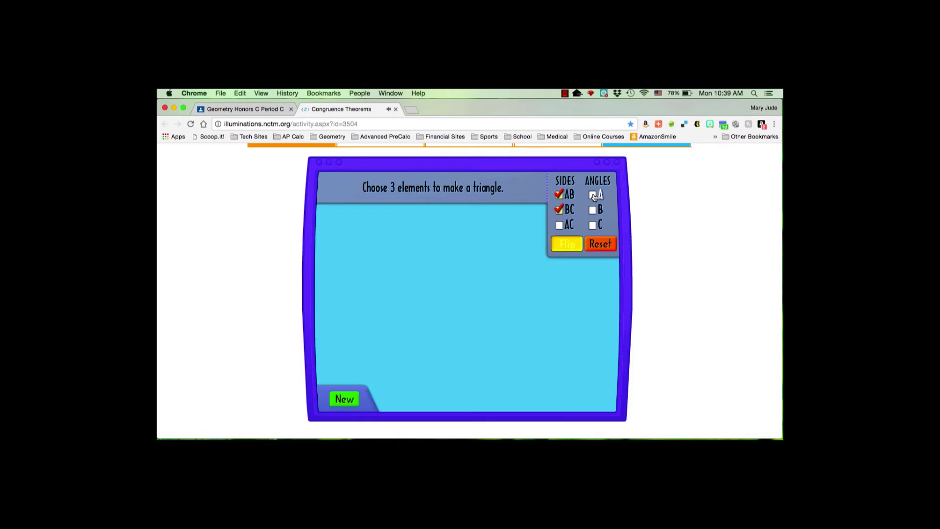
left_click(592, 194)
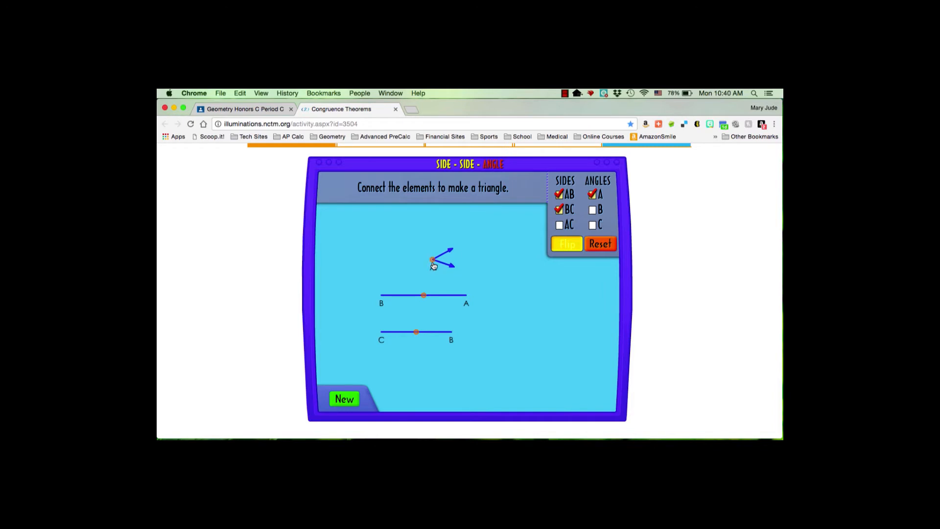
left_click_drag(432, 261, 467, 296)
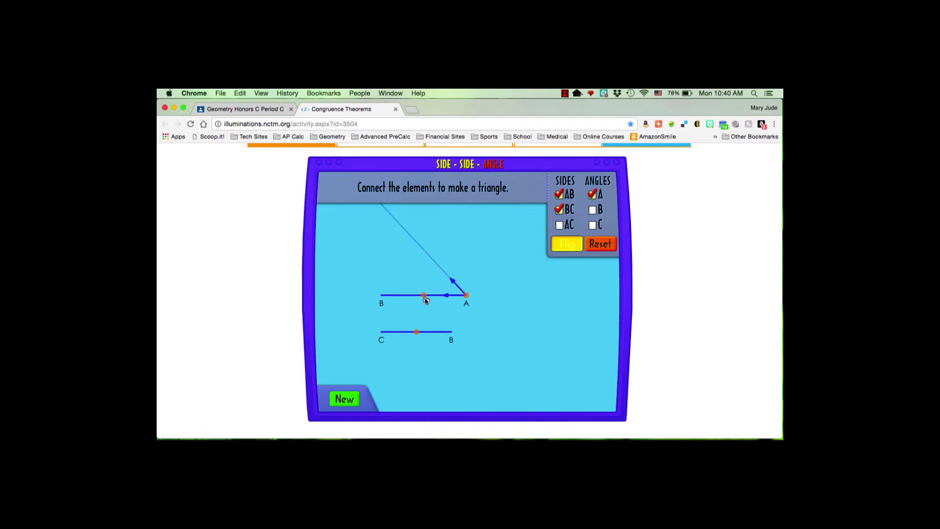
Attach side BC at vertex B and swing it until C meets angle A's ray.
left_click_drag(416, 331, 352, 360)
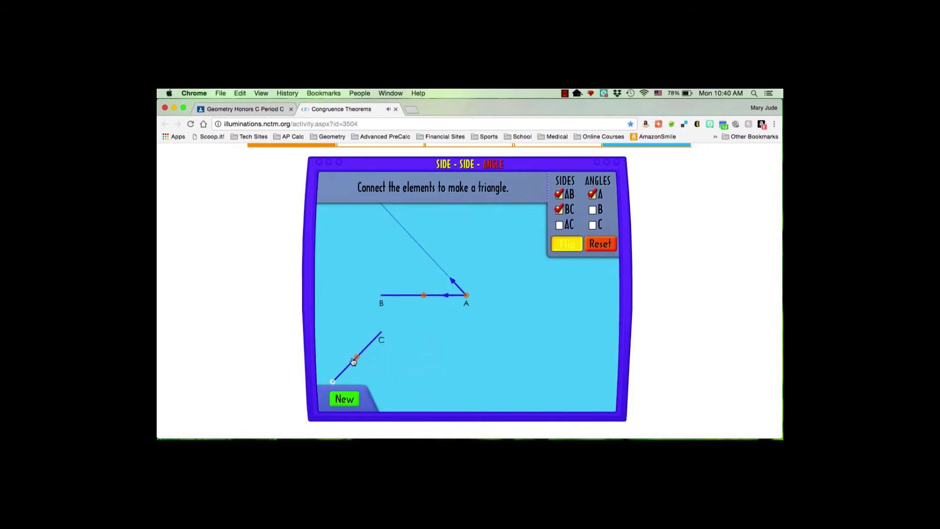
left_click_drag(354, 359, 393, 275)
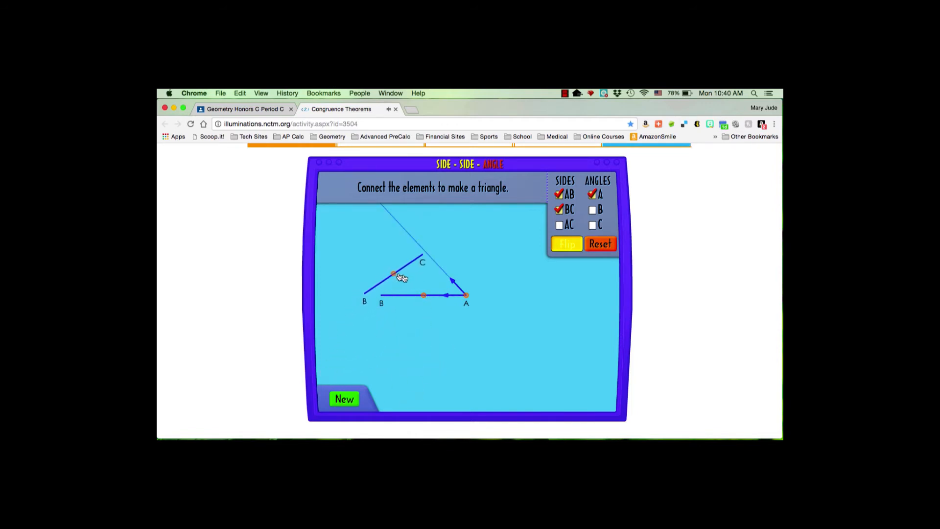
left_click_drag(392, 274, 411, 278)
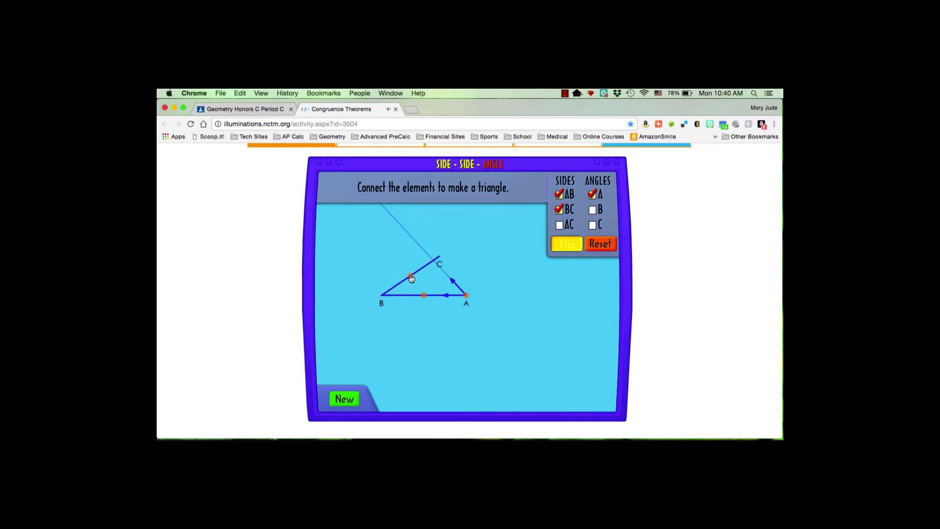
left_click_drag(411, 276, 440, 261)
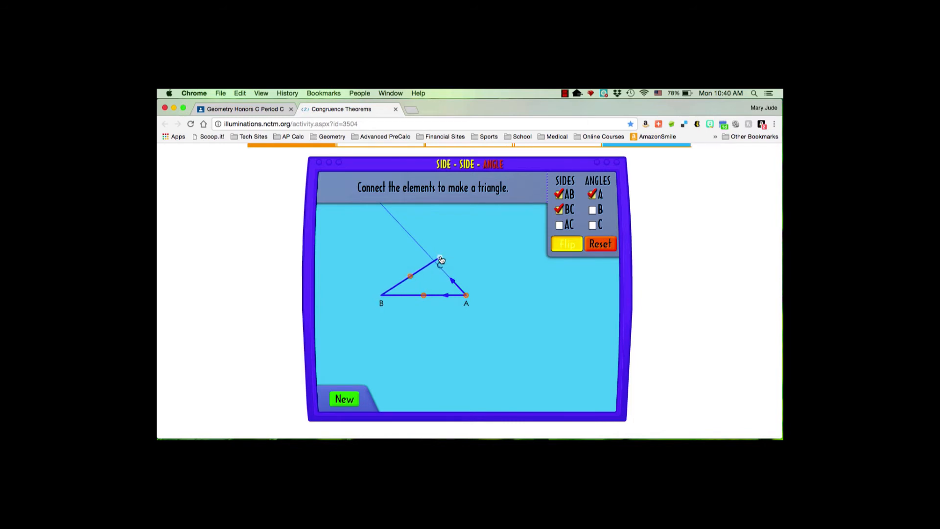
left_click_drag(441, 260, 406, 232)
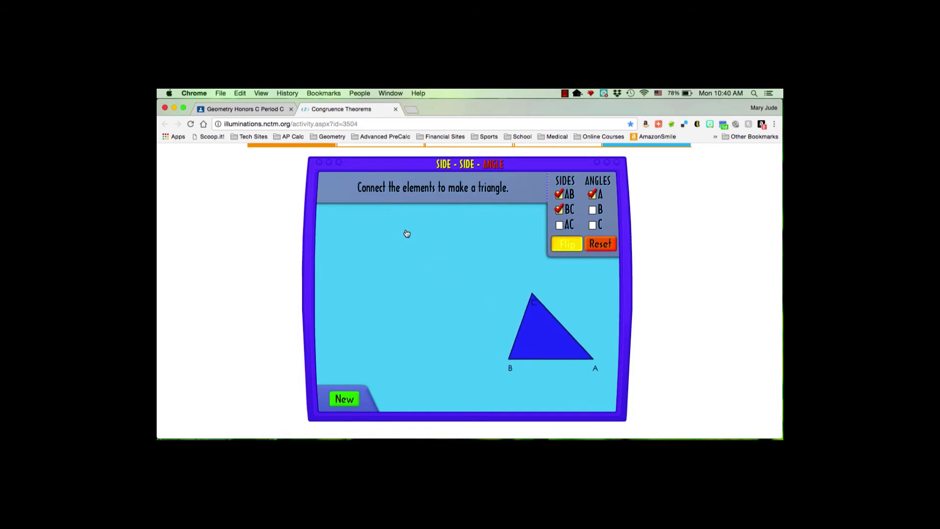
Swap angle A for angle B, fit it at B, then join side BA and close the triangle.
left_click(567, 243)
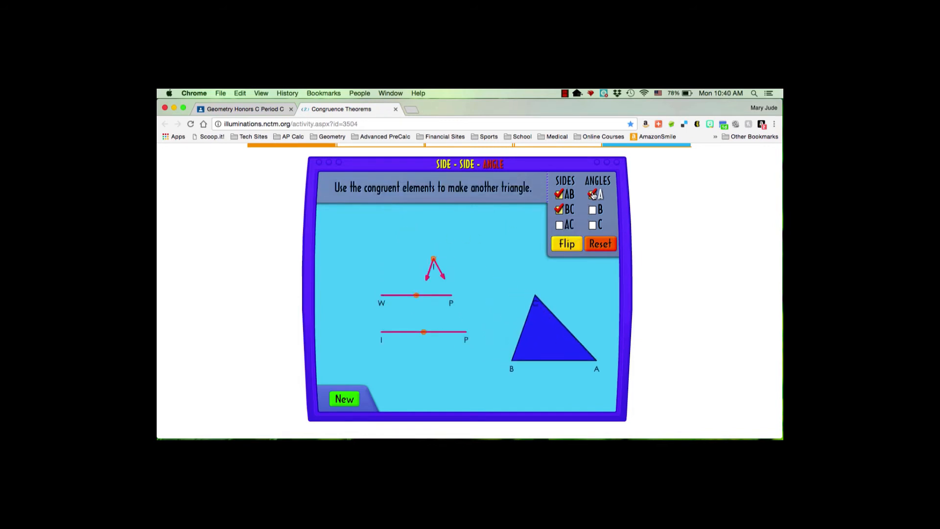
left_click(592, 194)
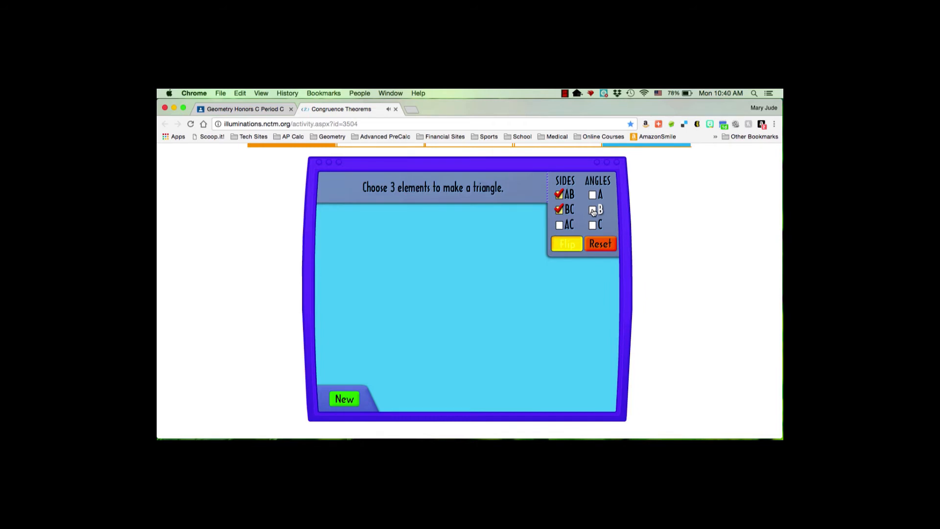
left_click(592, 209)
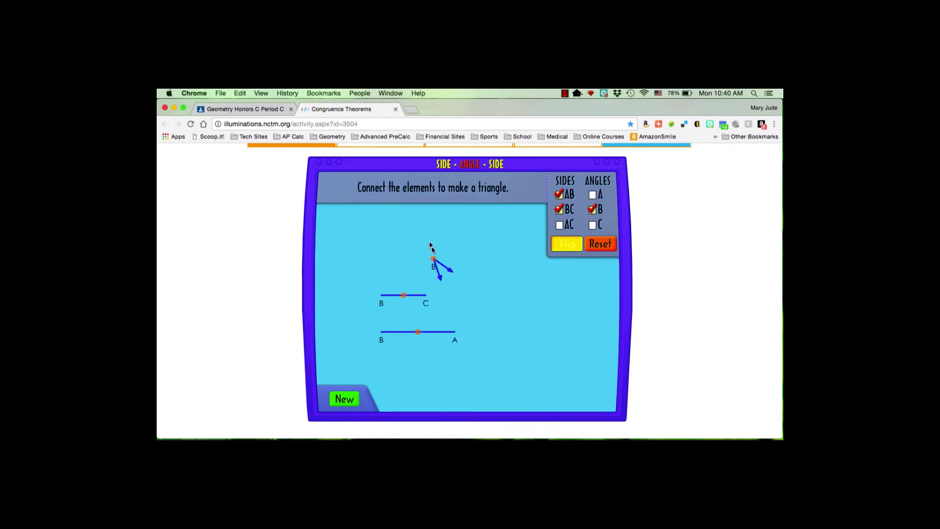
left_click_drag(434, 264, 383, 296)
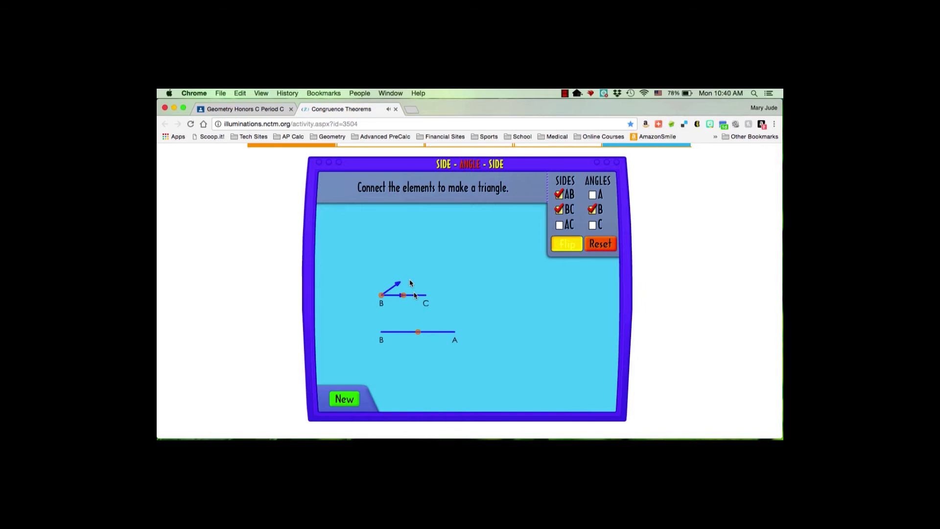
left_click_drag(417, 331, 418, 294)
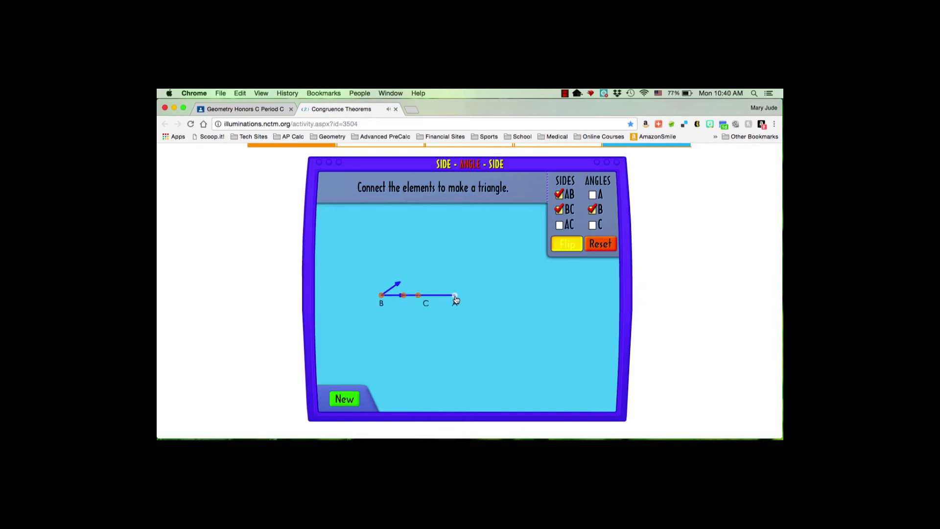
left_click_drag(456, 298, 443, 254)
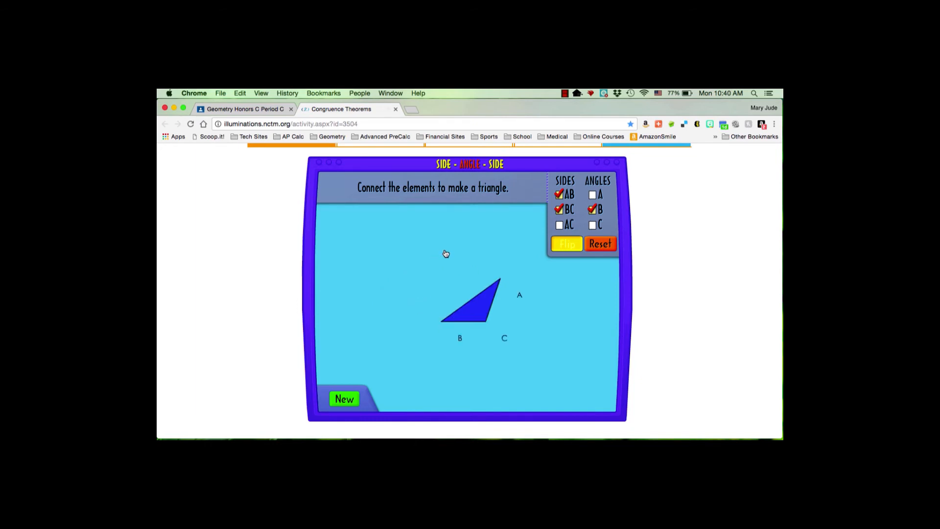
Choose side AB with angles A and B, attaching each angle to its matching end.
left_click(566, 243)
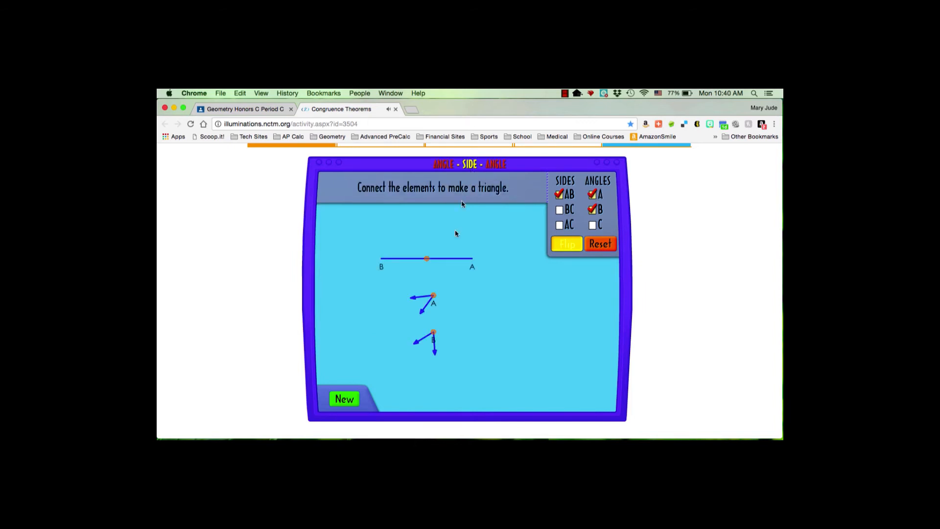
left_click_drag(434, 299, 473, 259)
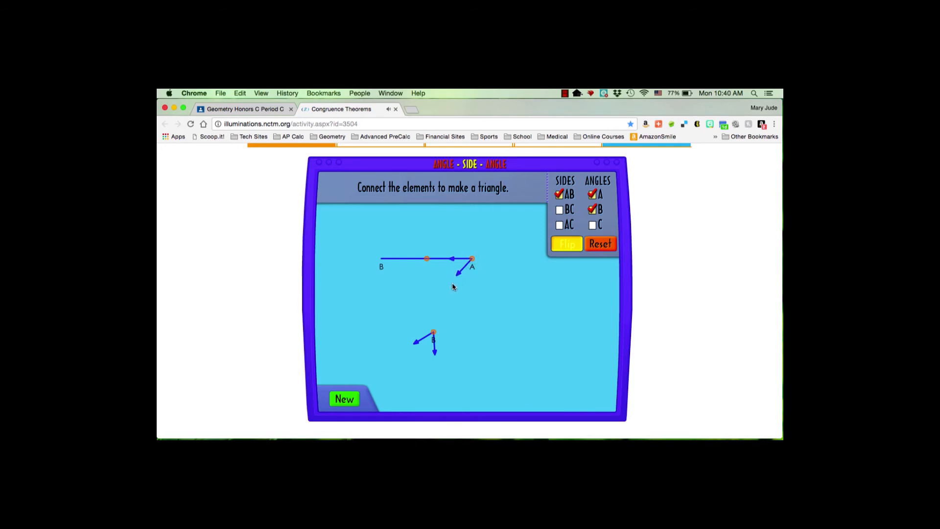
left_click_drag(433, 333, 382, 259)
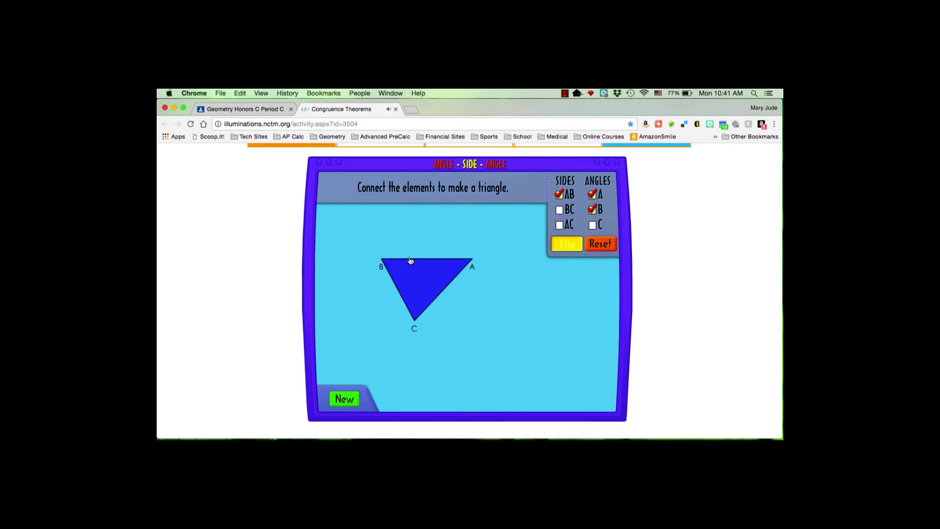
Choose side AB with angles A and C, attach angle A, and slide angle C to close.
left_click(566, 243)
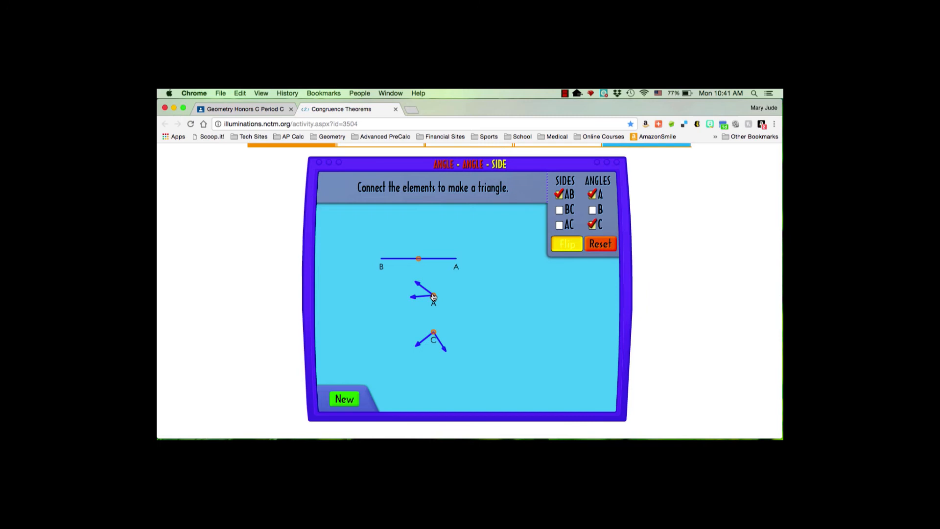
left_click_drag(432, 294, 454, 261)
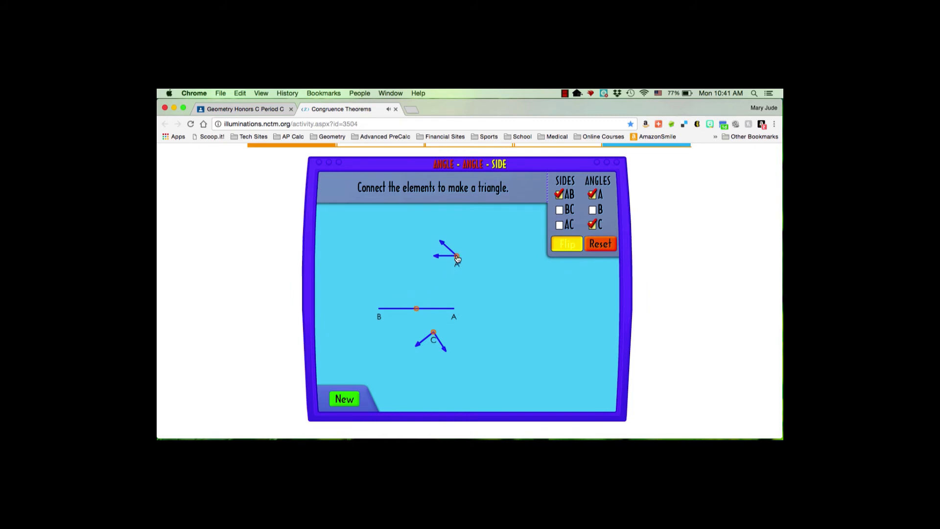
left_click_drag(456, 255, 453, 309)
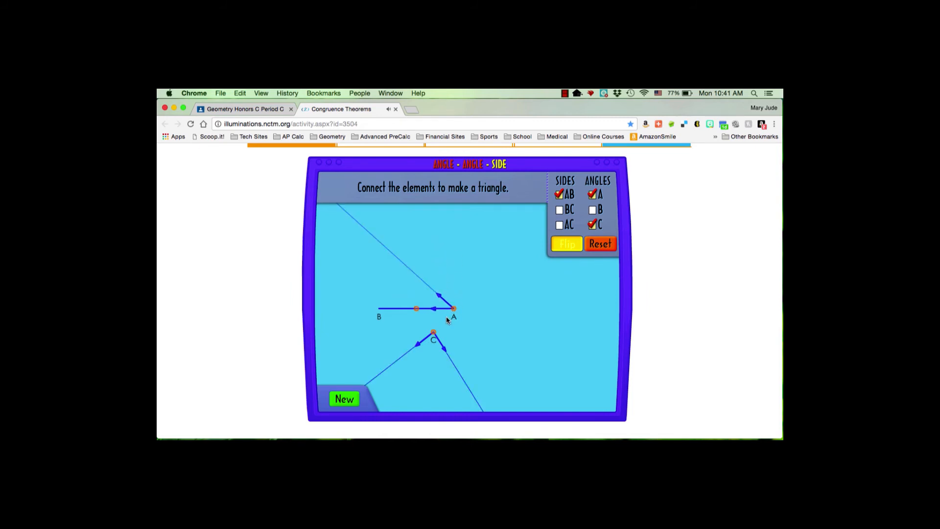
left_click_drag(433, 332, 395, 270)
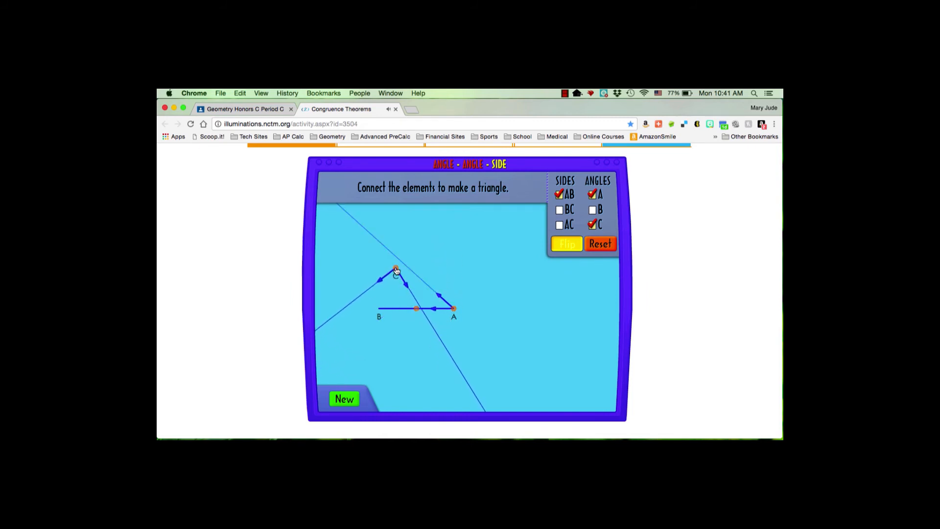
left_click_drag(395, 270, 393, 255)
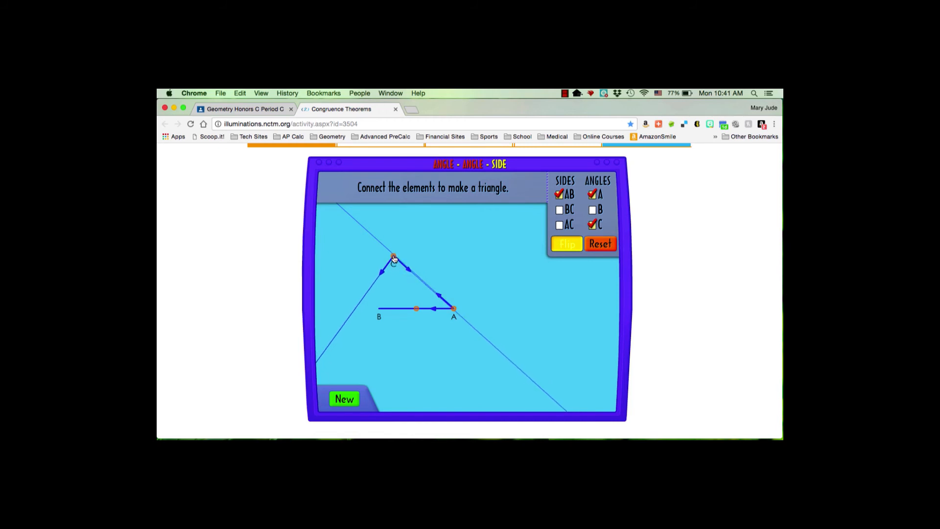
left_click_drag(394, 257, 408, 267)
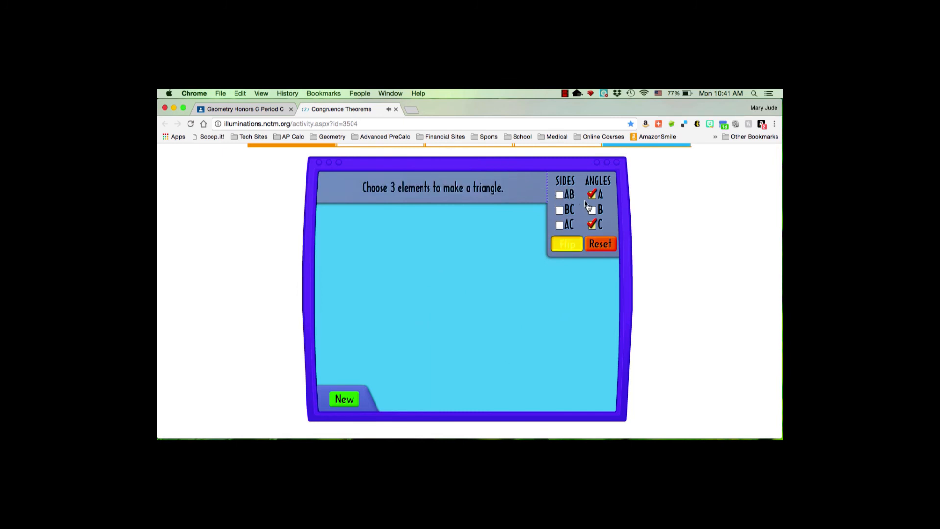
Add angle B, then align angles A, C and B until their rays form triangle ABC.
left_click(593, 208)
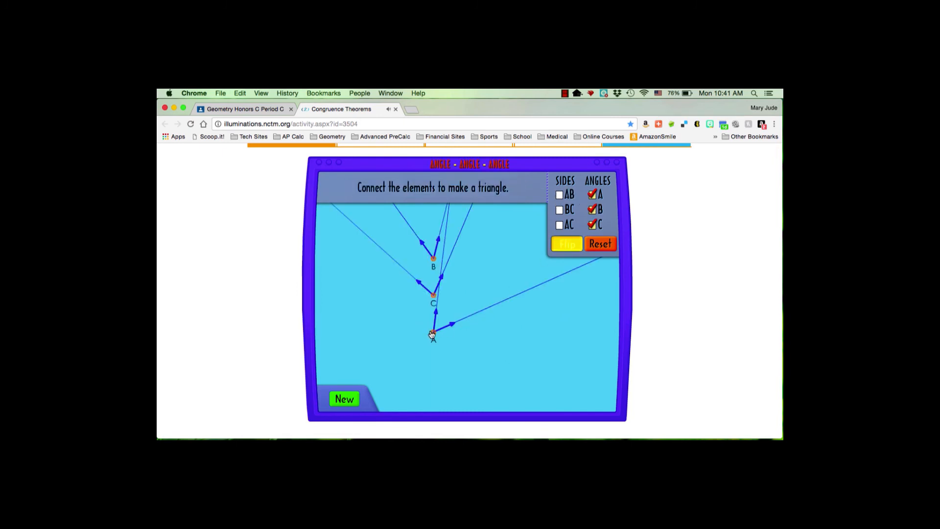
left_click_drag(433, 334, 393, 361)
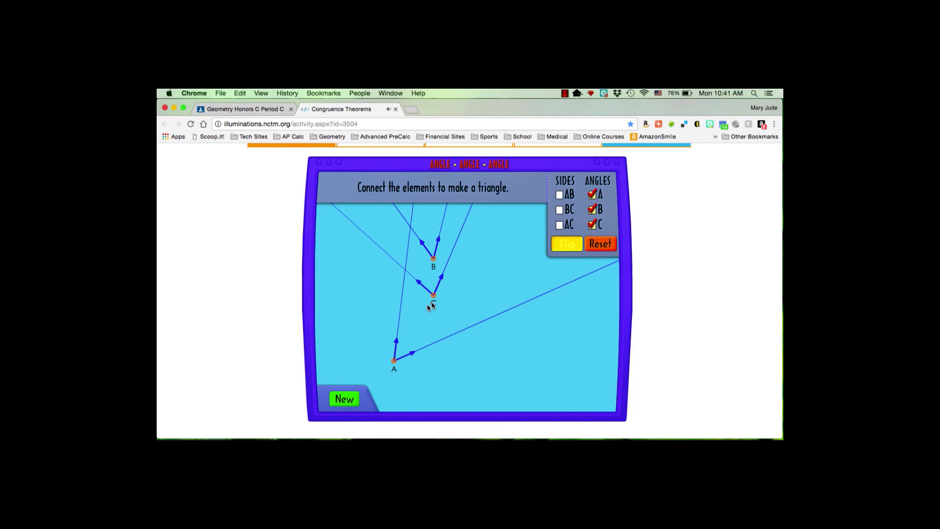
left_click_drag(433, 294, 471, 323)
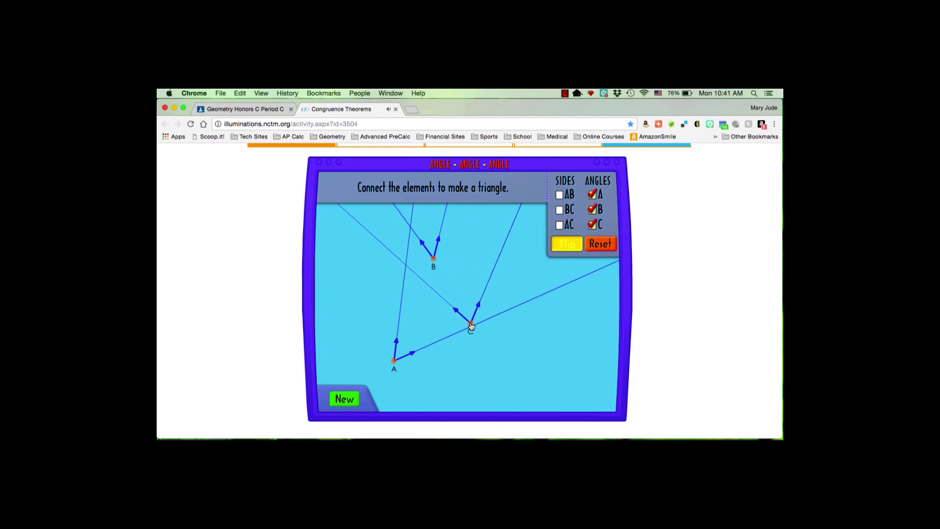
left_click_drag(471, 326, 470, 327)
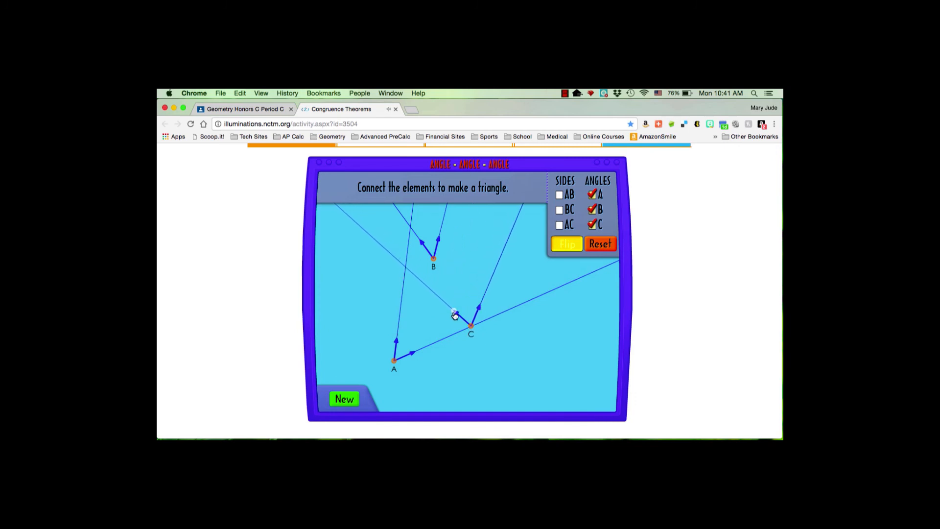
left_click_drag(454, 312, 447, 334)
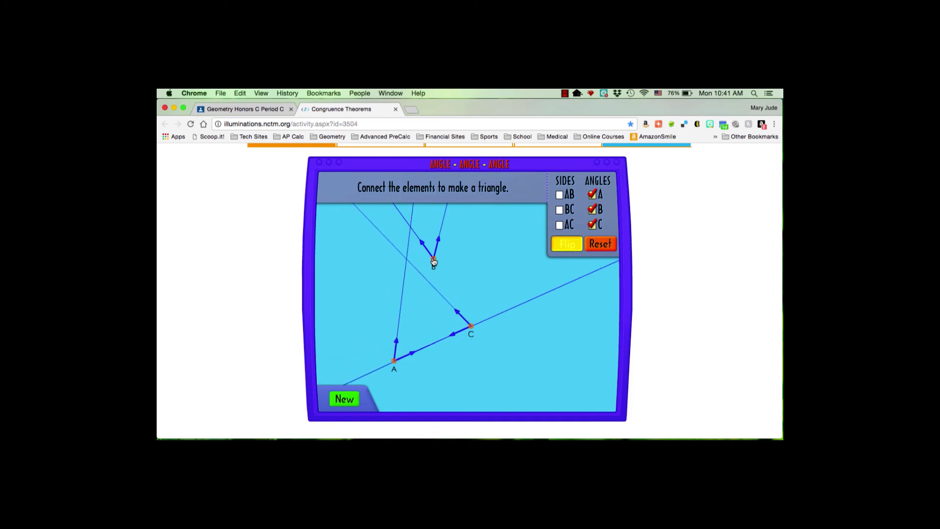
left_click_drag(434, 261, 407, 262)
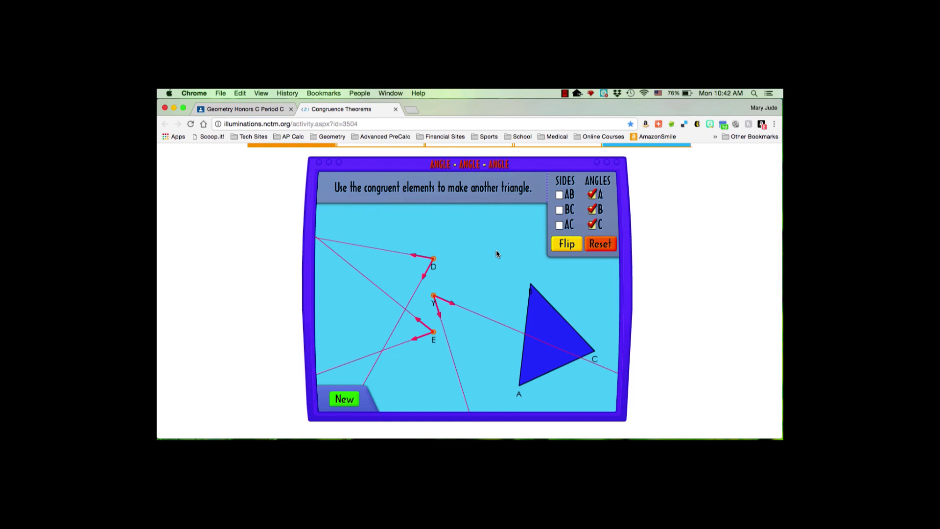
mouse_move(523, 240)
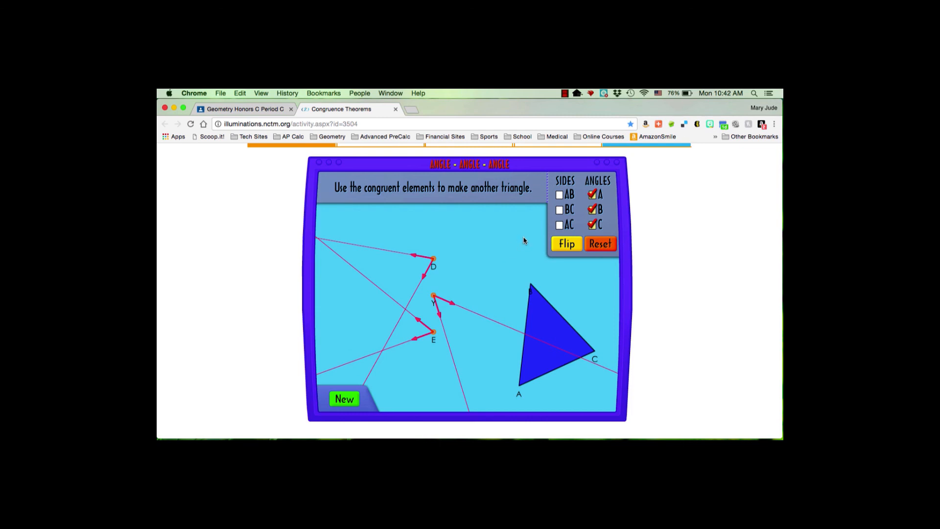
mouse_move(564, 93)
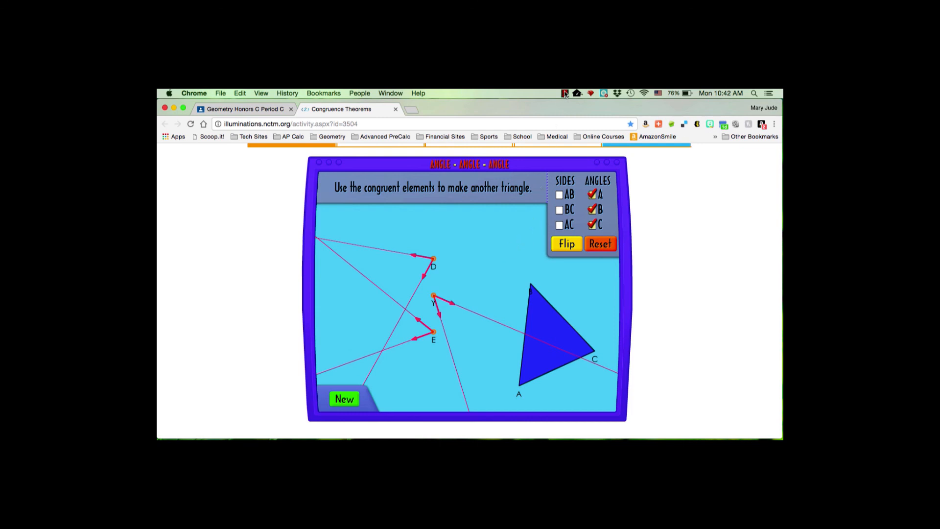